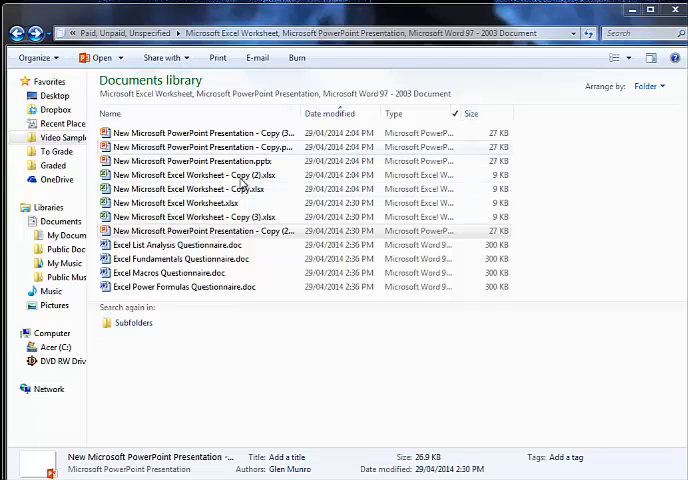
Try Large icons view, return to Details, then filter out Excel worksheets by Type.
{"action": "left_click", "coordinate": [285, 231]}
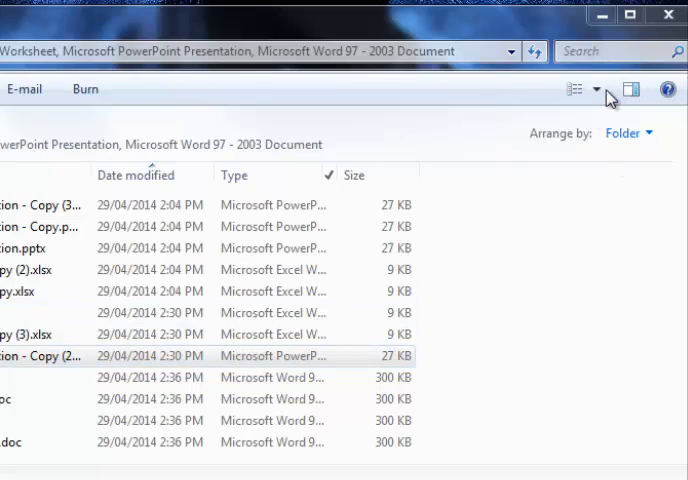
{"action": "left_click", "coordinate": [597, 89]}
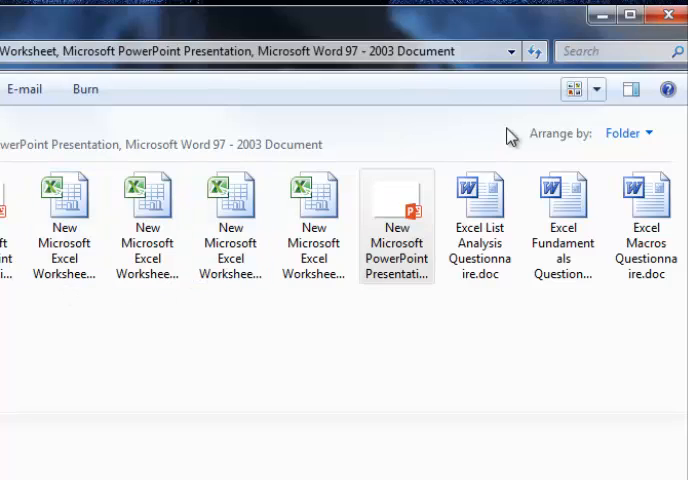
{"action": "left_click", "coordinate": [596, 89]}
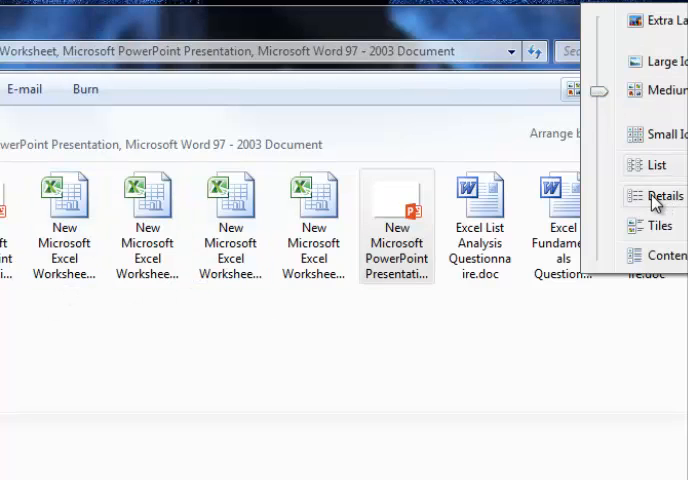
{"action": "left_click", "coordinate": [666, 195]}
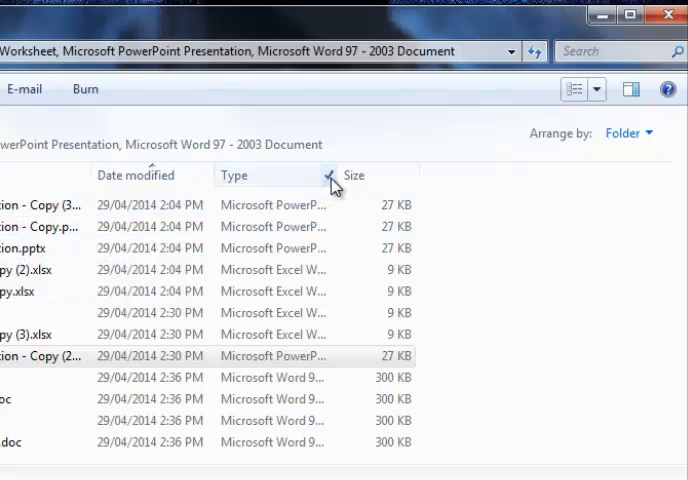
{"action": "left_click", "coordinate": [334, 175]}
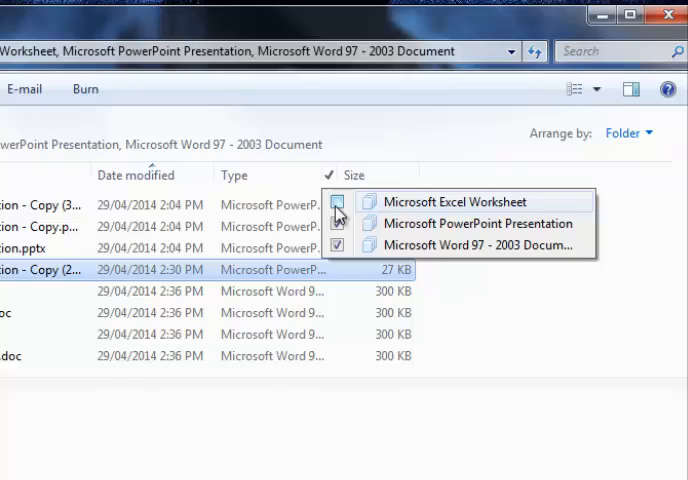
{"action": "left_click", "coordinate": [337, 201]}
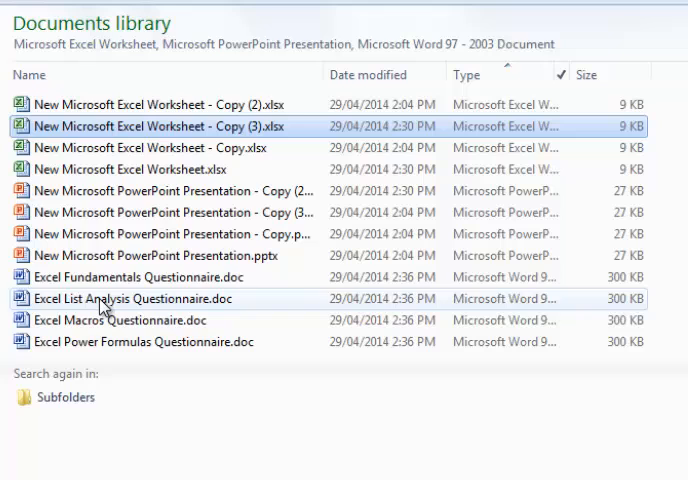
{"action": "mouse_move", "coordinate": [105, 222]}
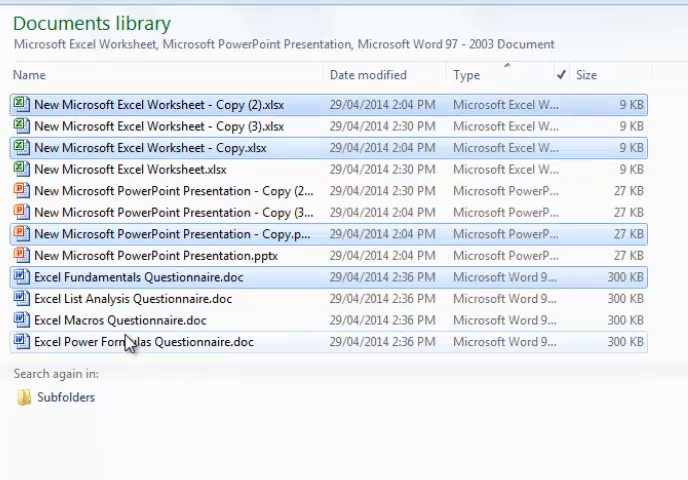
{"action": "left_click", "coordinate": [150, 298]}
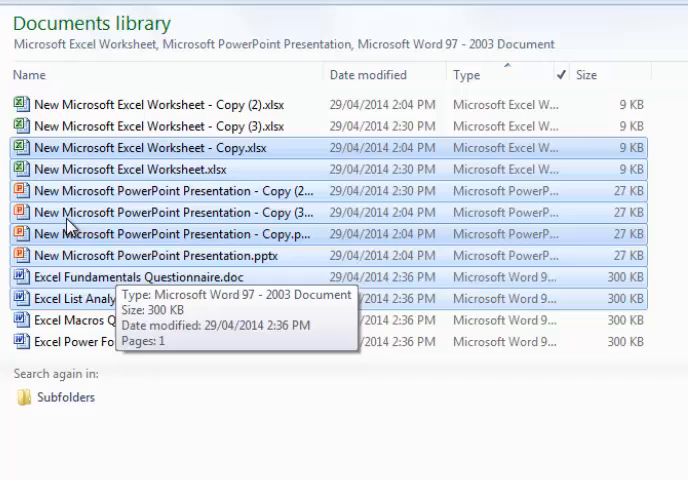
{"action": "mouse_move", "coordinate": [86, 207]}
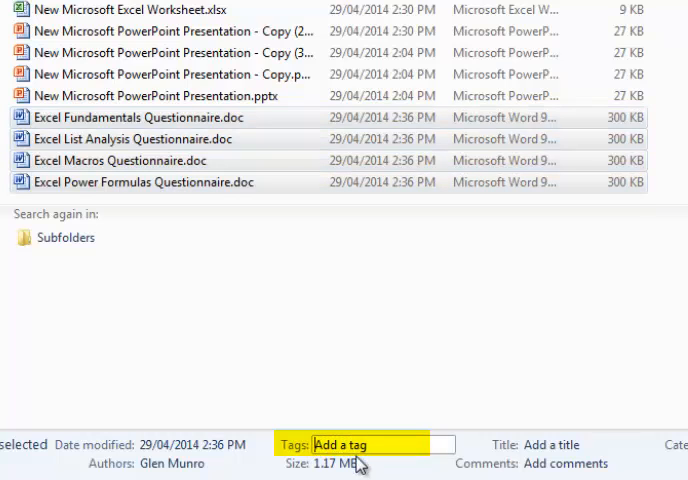
Enter the Unpaid tag for the four Word questionnaires and begin adding a Tags column.
{"action": "type", "text": "Unp"}
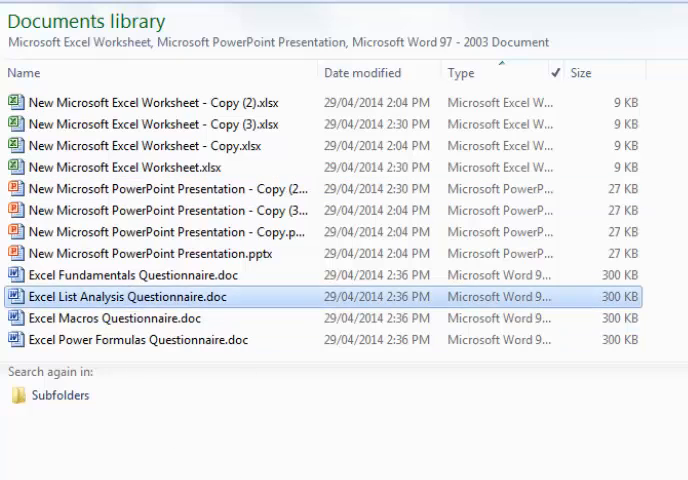
{"action": "left_click", "coordinate": [120, 274]}
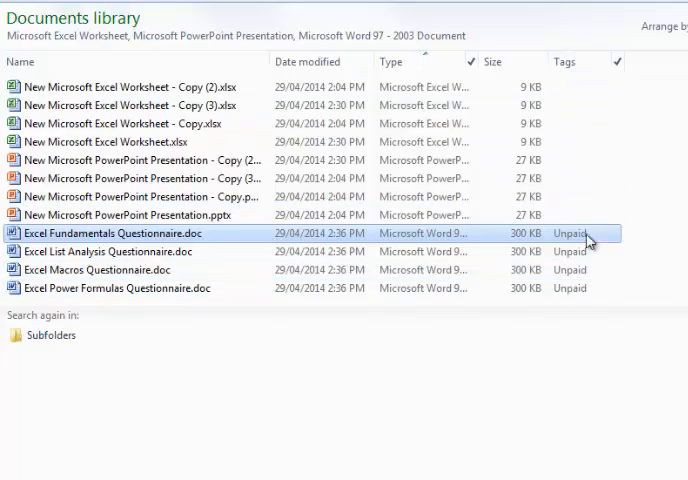
Scroll down the file list to view the Tags column entries.
{"action": "scroll", "scroll_direction": "down", "scroll_amount": 3}
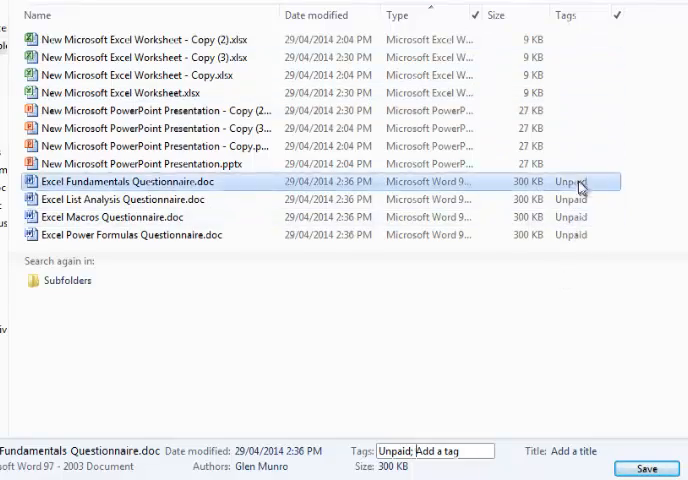
Filter the Tags column to hide untagged files, leaving only Unpaid documents.
{"action": "left_click", "coordinate": [540, 152]}
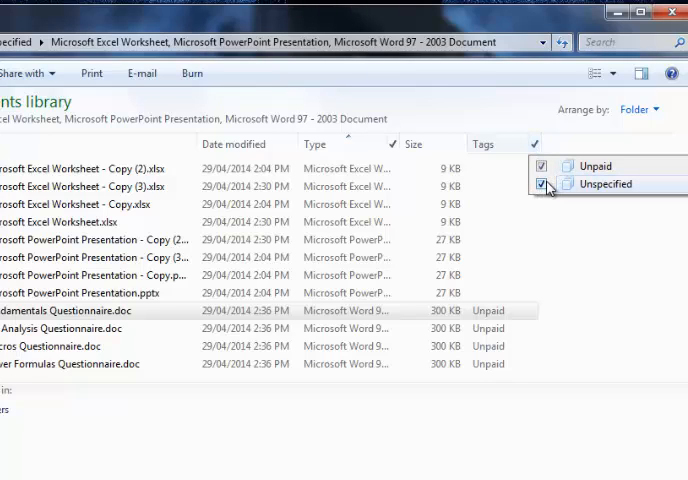
{"action": "left_click", "coordinate": [552, 184]}
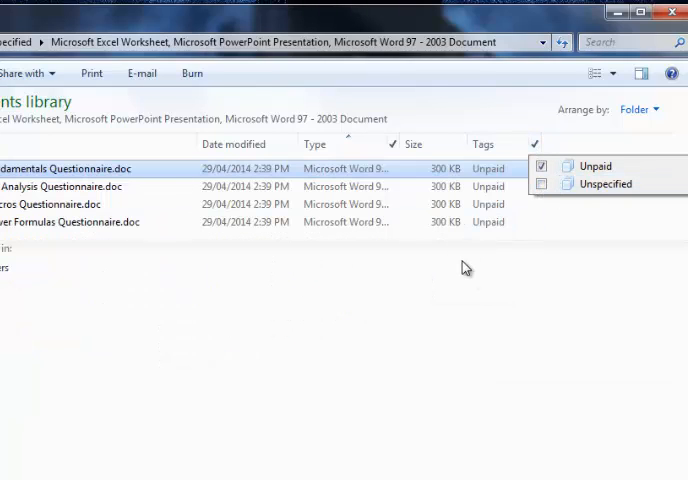
{"action": "left_click", "coordinate": [541, 184]}
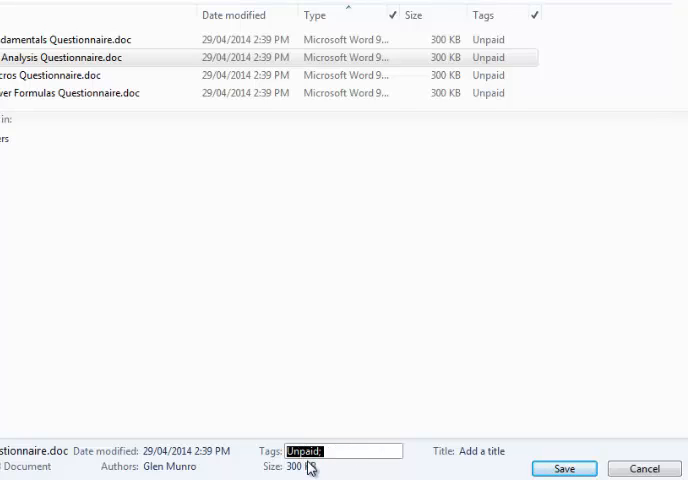
Tag Excel List Analysis Questionnaire as Paid and widen the Tags filter to include Paid files.
{"action": "type", "text": "Pai"}
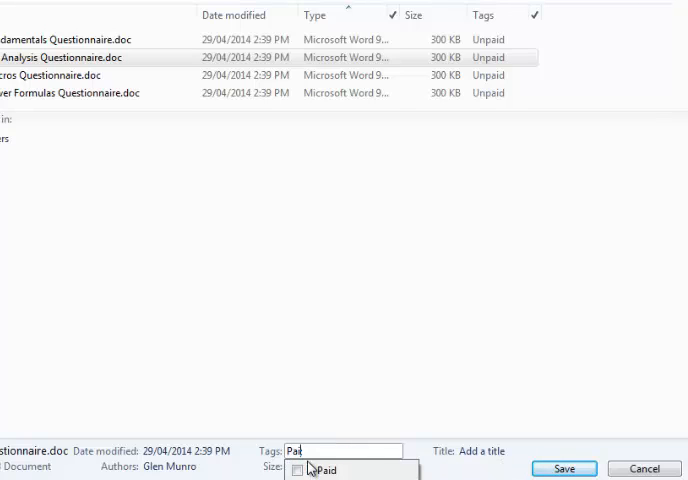
{"action": "left_click", "coordinate": [325, 469]}
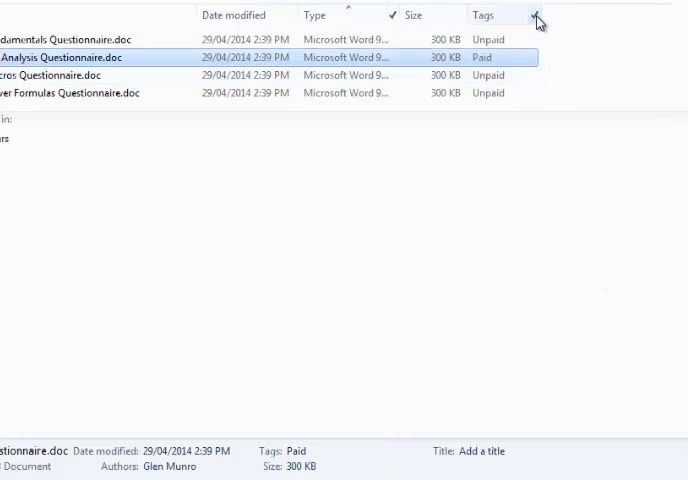
{"action": "left_click", "coordinate": [537, 18]}
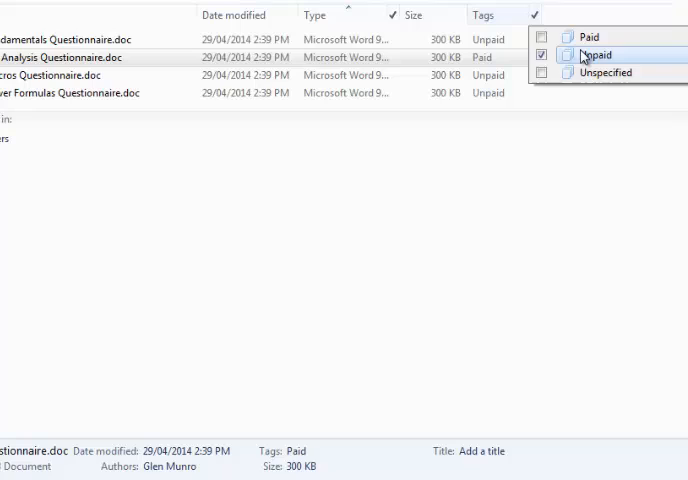
{"action": "left_click", "coordinate": [596, 55]}
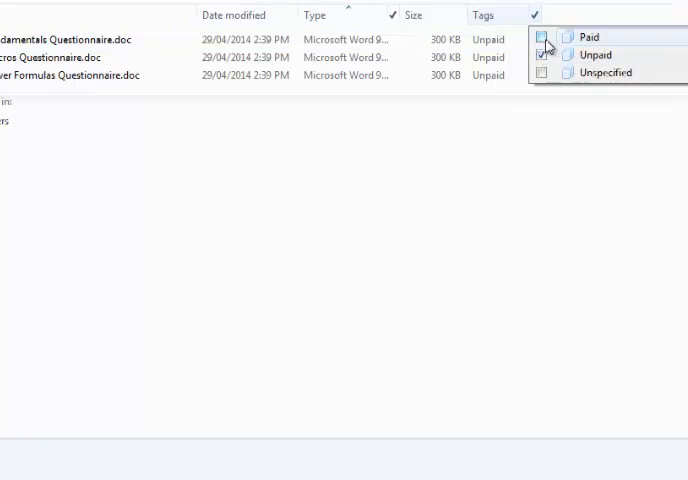
{"action": "left_click", "coordinate": [545, 37]}
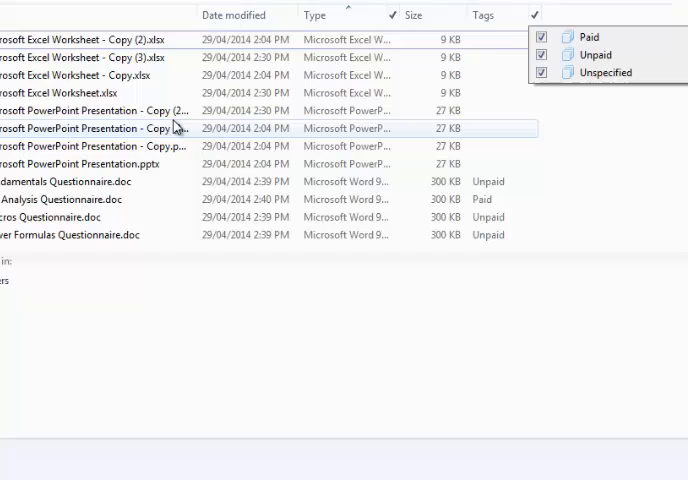
{"action": "mouse_move", "coordinate": [175, 128]}
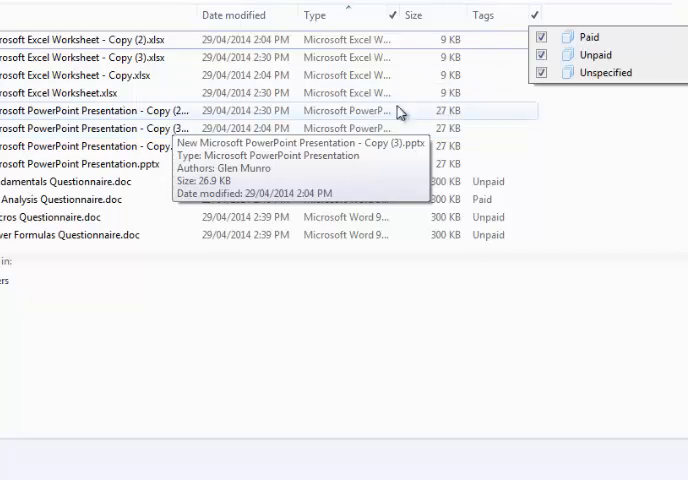
{"action": "mouse_move", "coordinate": [509, 155]}
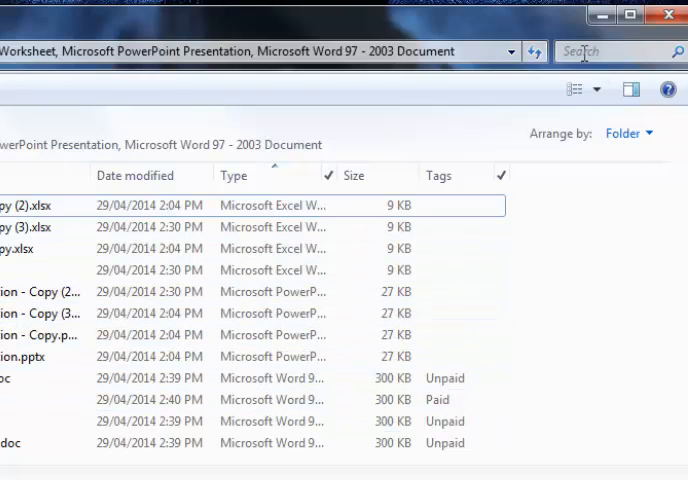
{"action": "left_click", "coordinate": [610, 51]}
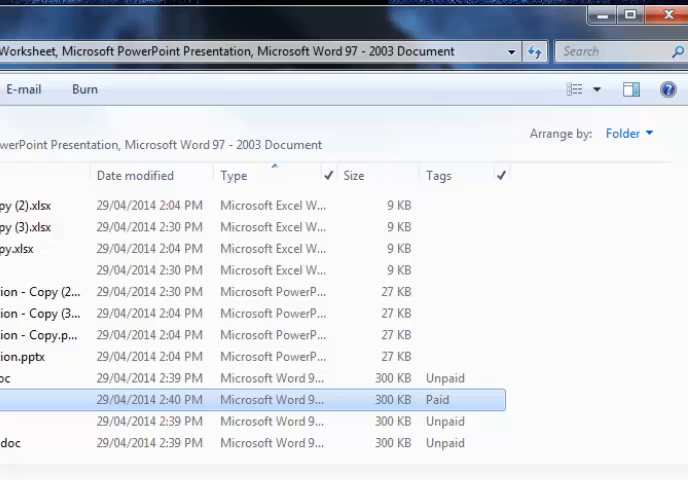
Search the library for tags:Unpaid, listing the three Unpaid questionnaires.
{"action": "left_click", "coordinate": [610, 53]}
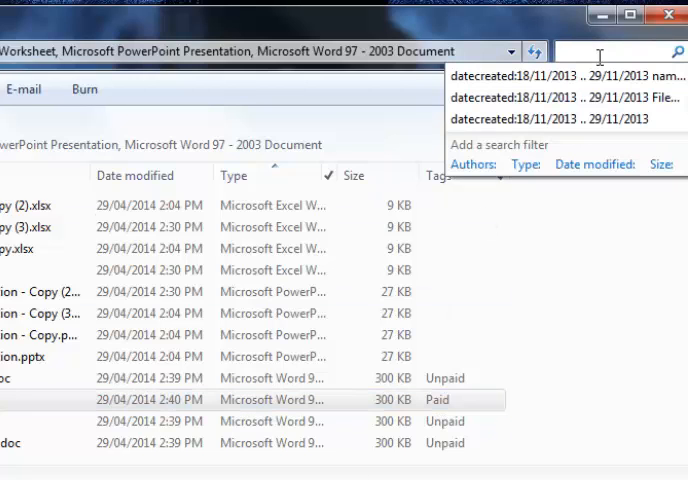
{"action": "type", "text": "Tags:"}
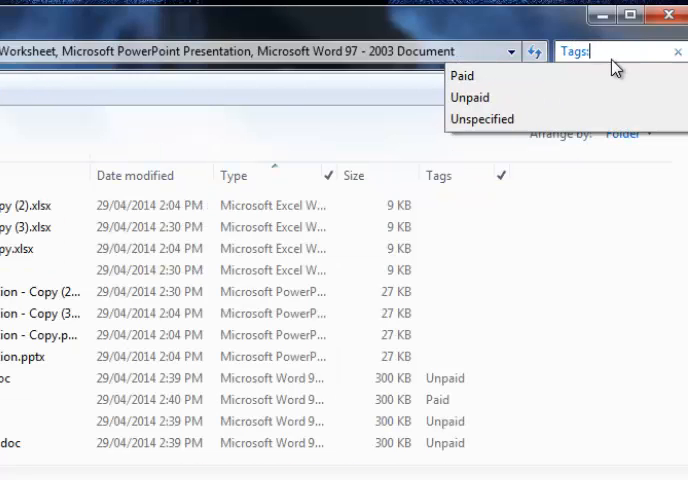
{"action": "type", "text": "paid"}
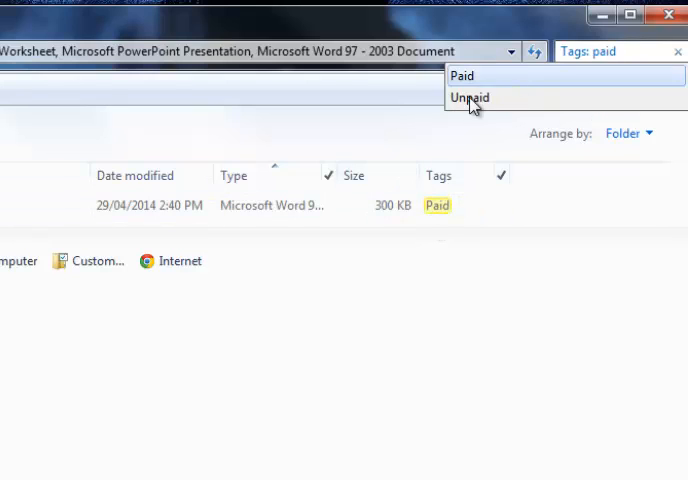
{"action": "left_click", "coordinate": [470, 97]}
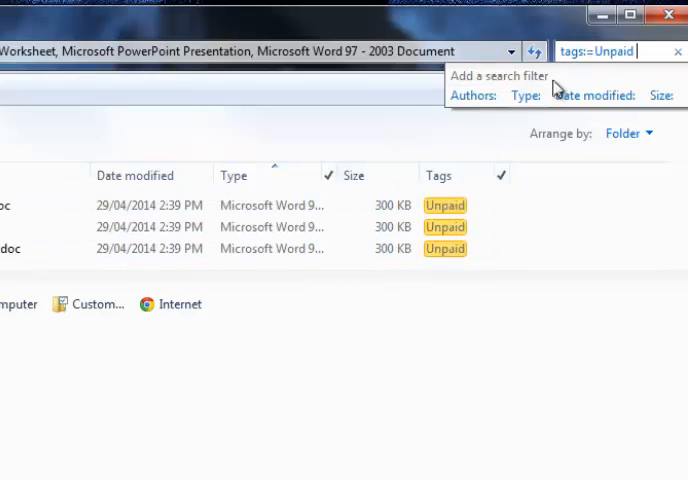